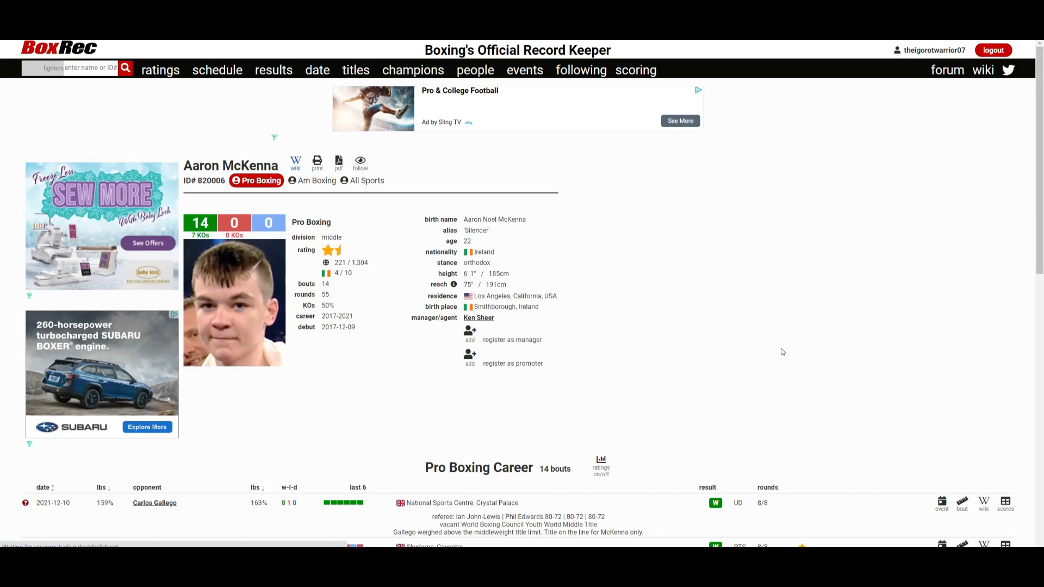
# Review McKenna's career table and open opponent Carlos Gallego's fighter profile from the 2021-12-10 bout.
pyautogui.scroll(-3)
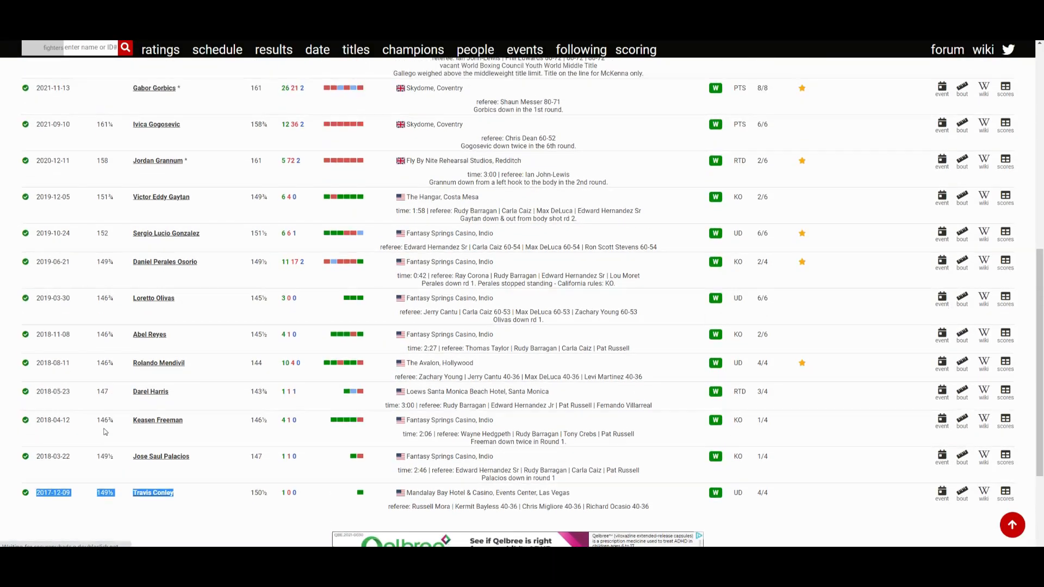
pyautogui.moveTo(168, 435)
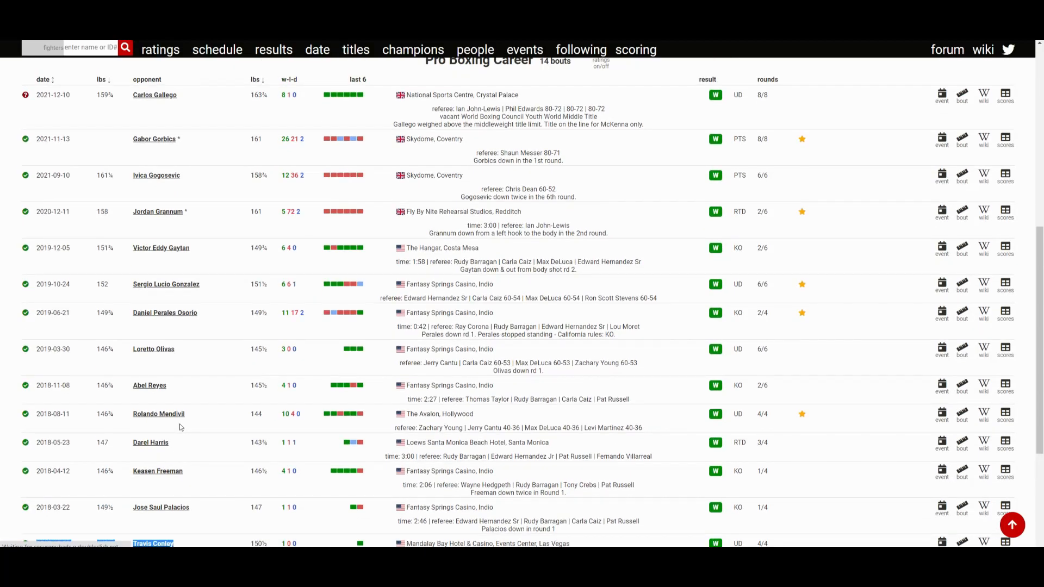
pyautogui.moveTo(193, 437)
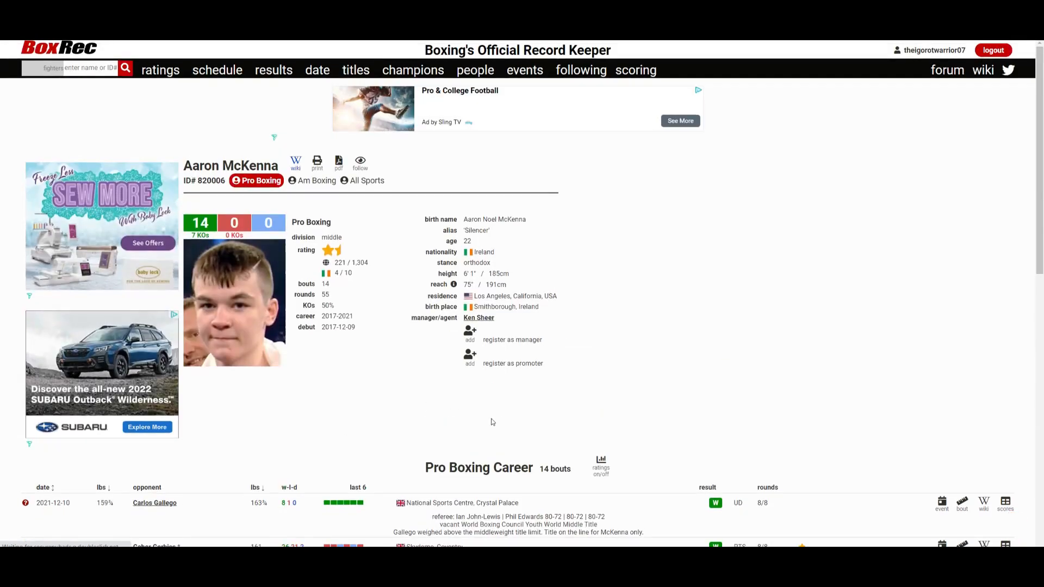
pyautogui.moveTo(668, 426)
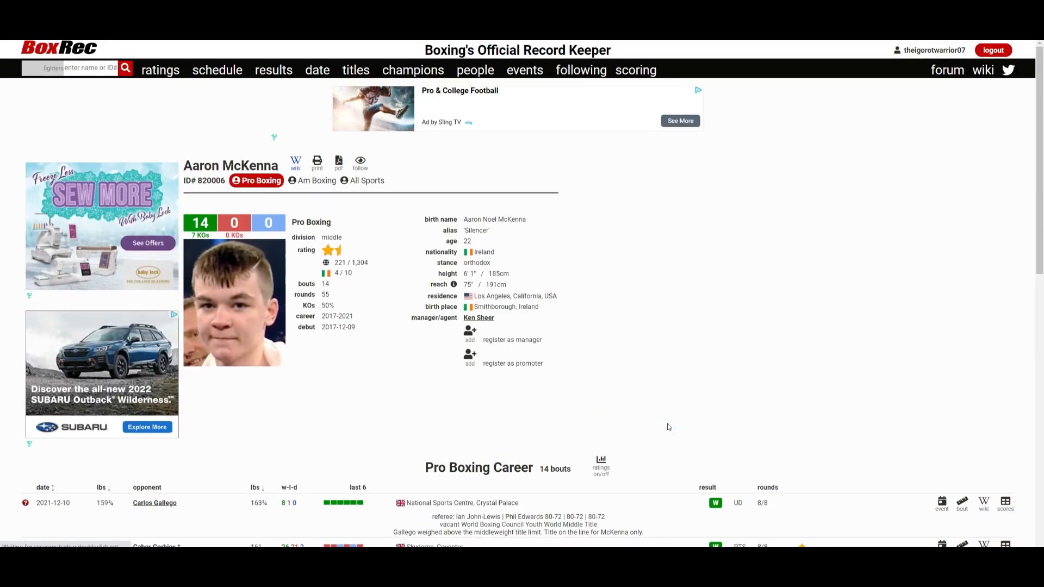
pyautogui.scroll(-3)
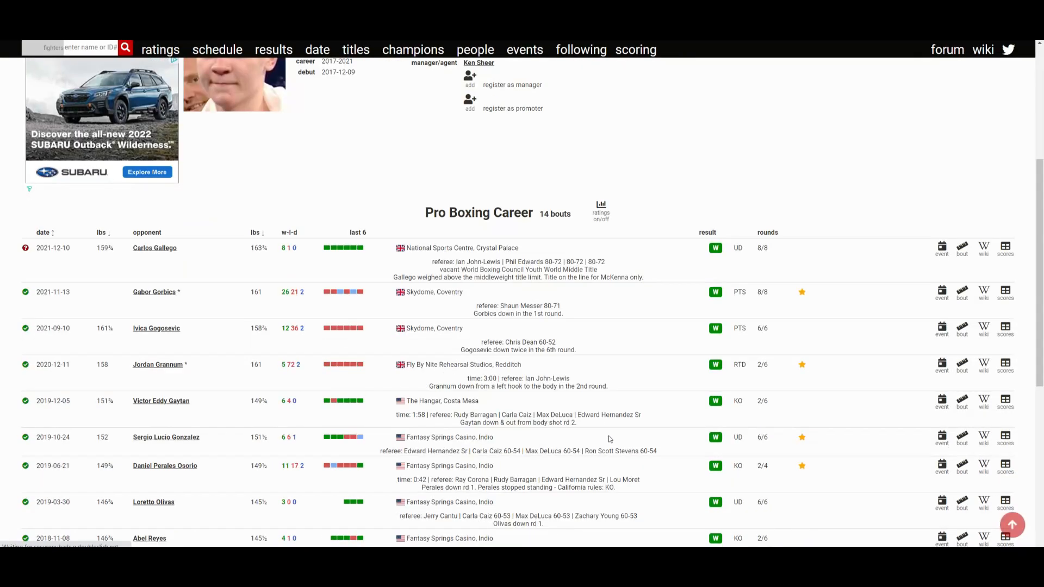
pyautogui.scroll(-3)
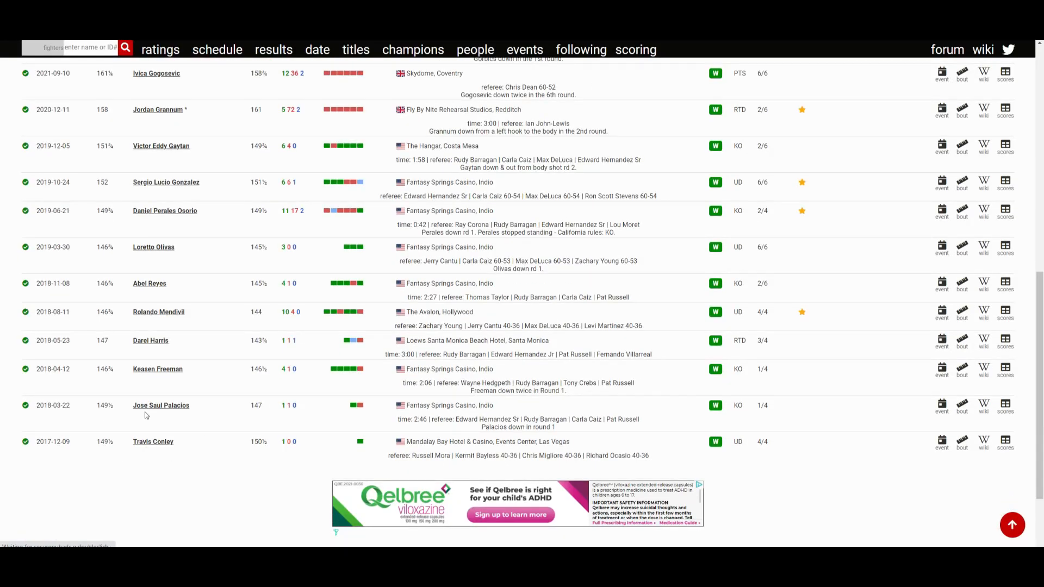
pyautogui.scroll(3)
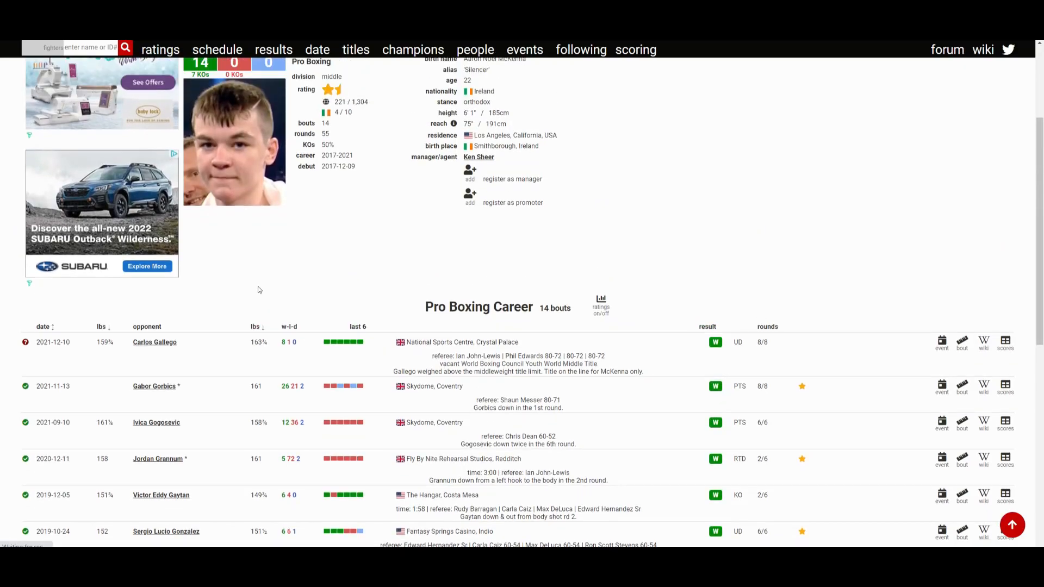
pyautogui.scroll(3)
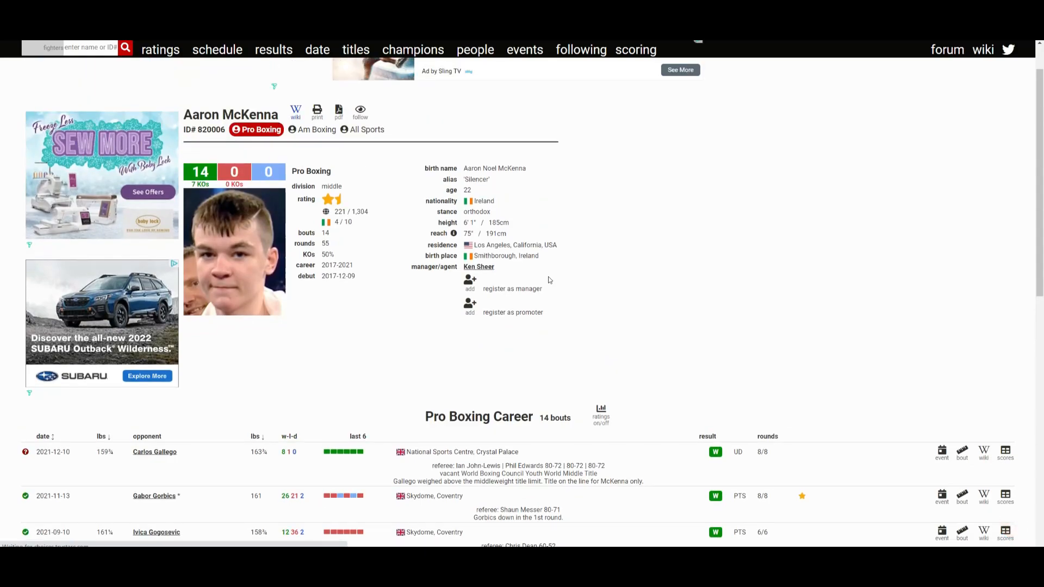
pyautogui.moveTo(687, 311)
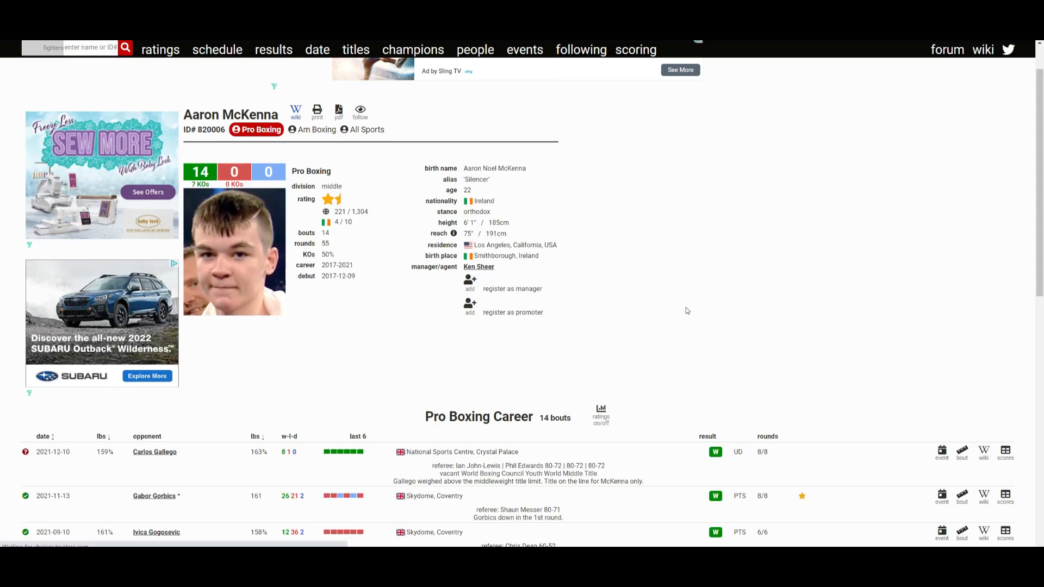
pyautogui.moveTo(687, 305)
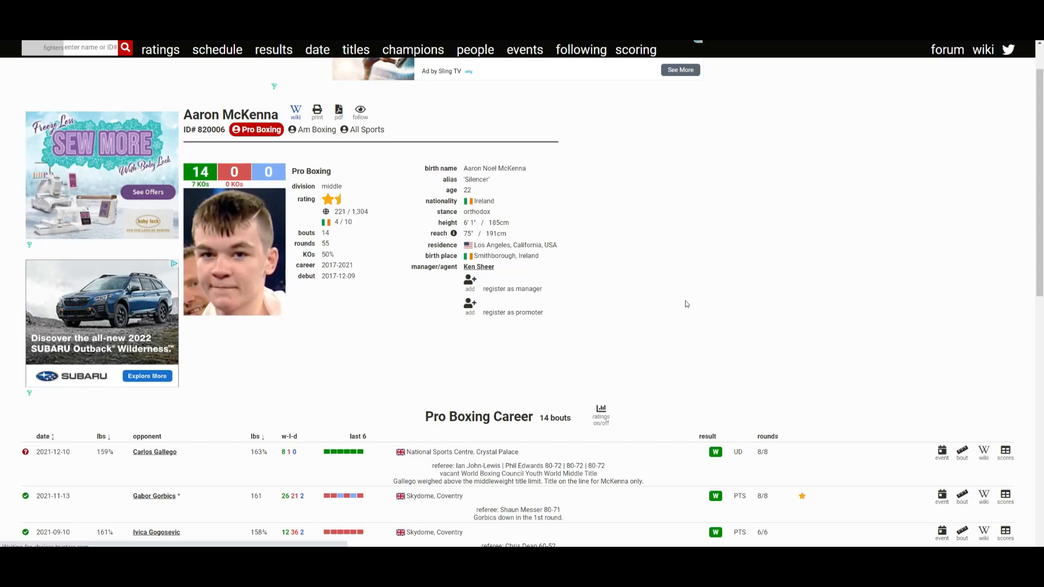
pyautogui.click(154, 451)
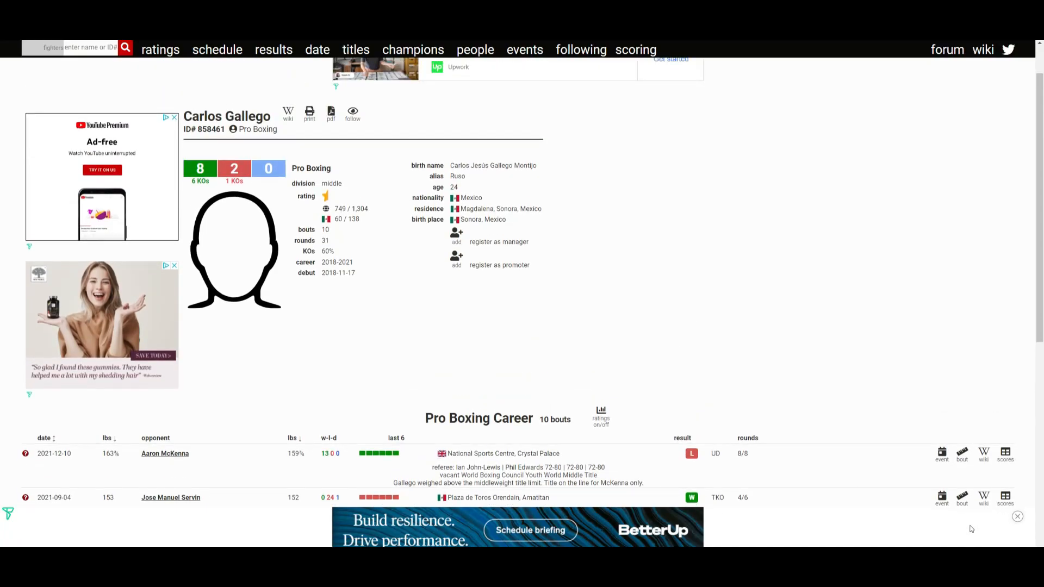
pyautogui.scroll(-3)
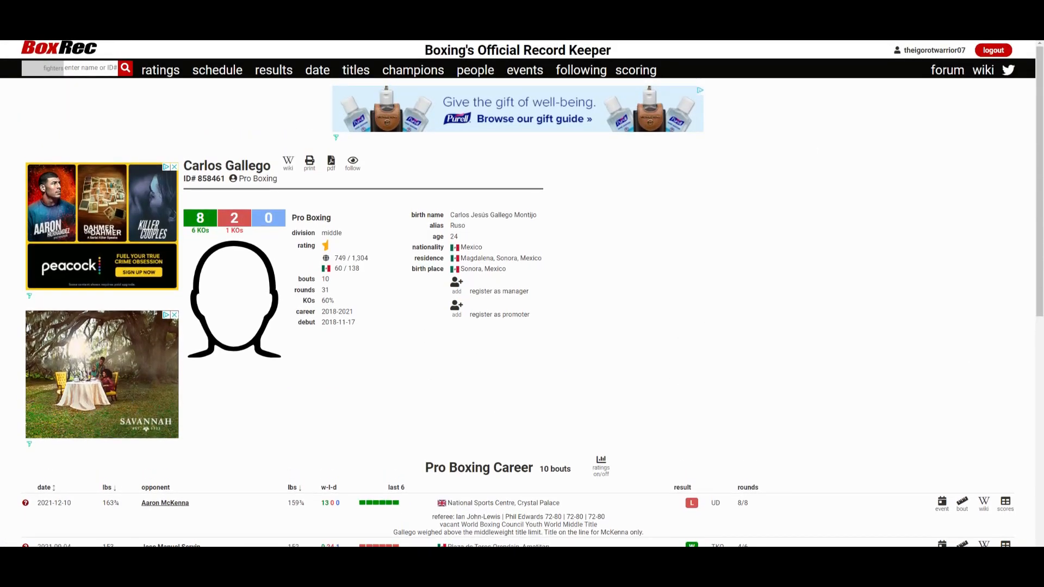
# Go back to Aaron McKenna's profile and review his full 14-bout career list.
pyautogui.click(165, 503)
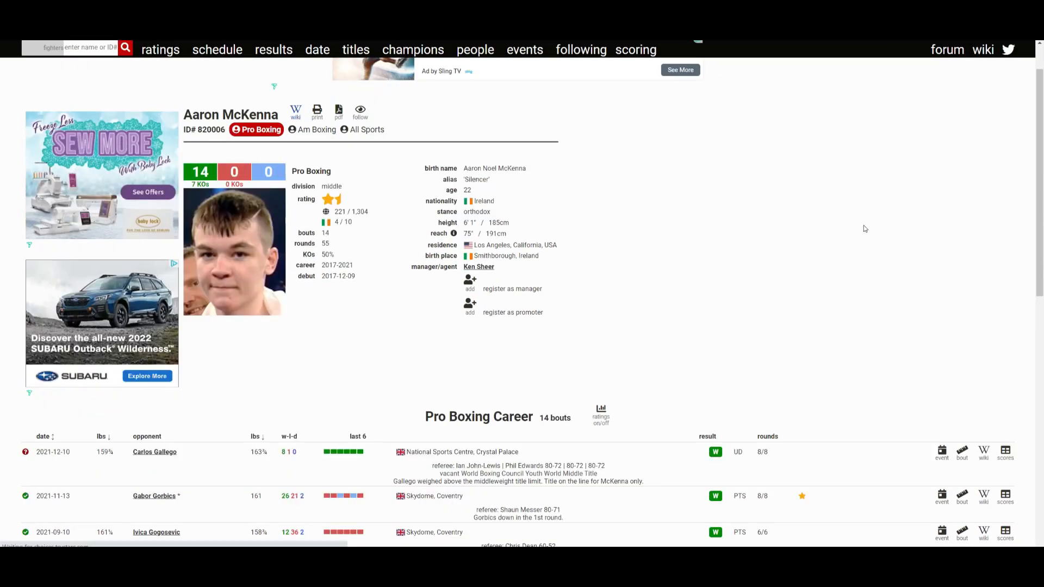
pyautogui.moveTo(859, 224)
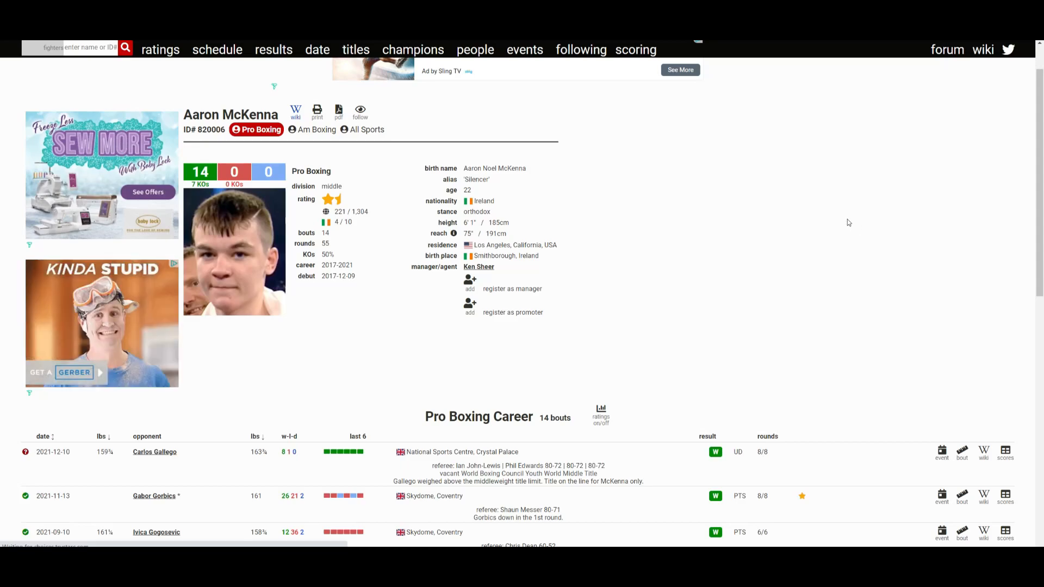
pyautogui.scroll(-3)
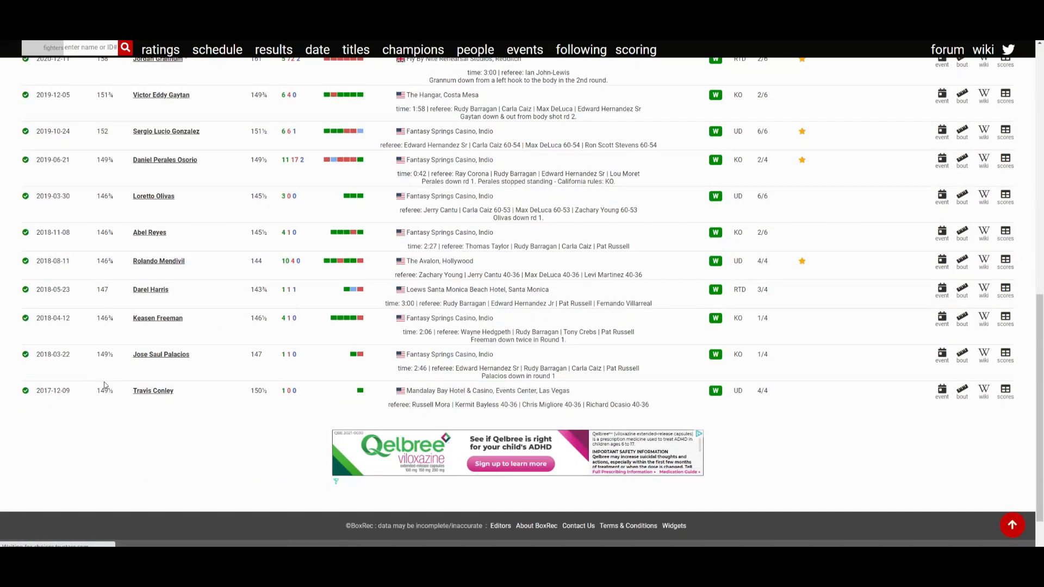
pyautogui.moveTo(83, 363)
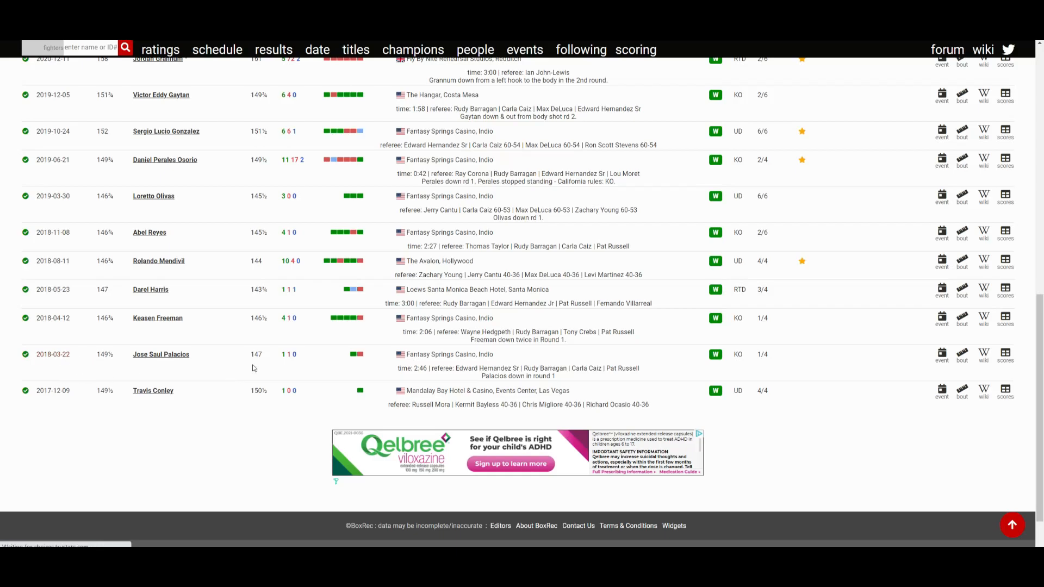
pyautogui.scroll(3)
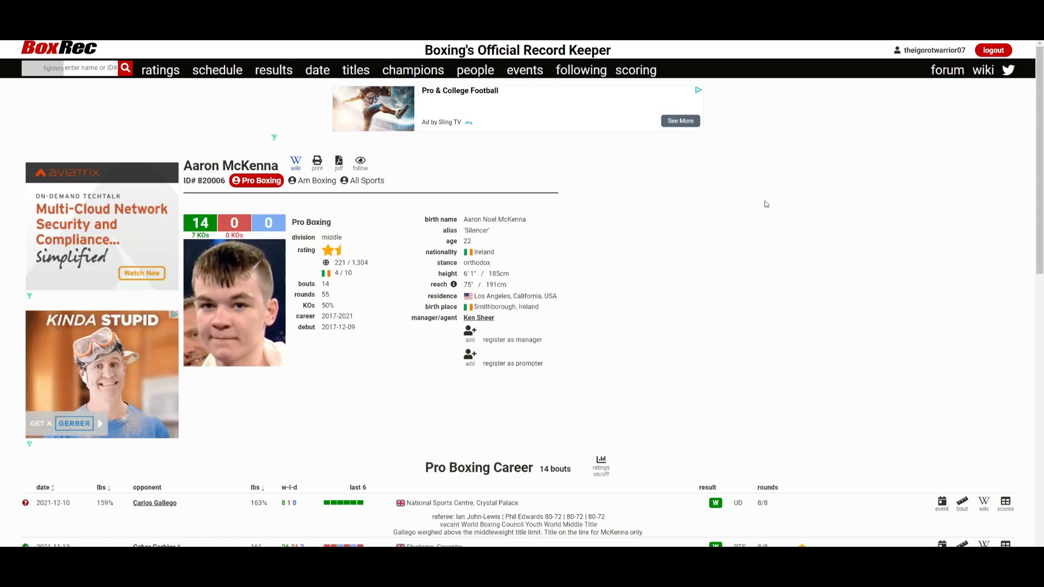
# Scroll to the Pro Boxing Career table showing wins over Gallego, Gorbics and Gogosevic.
pyautogui.scroll(-3)
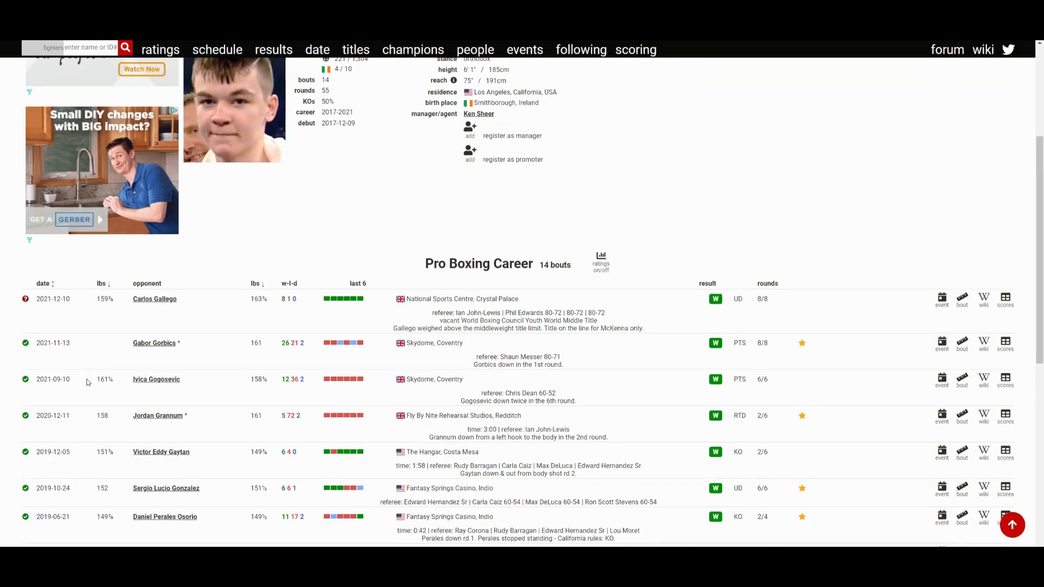